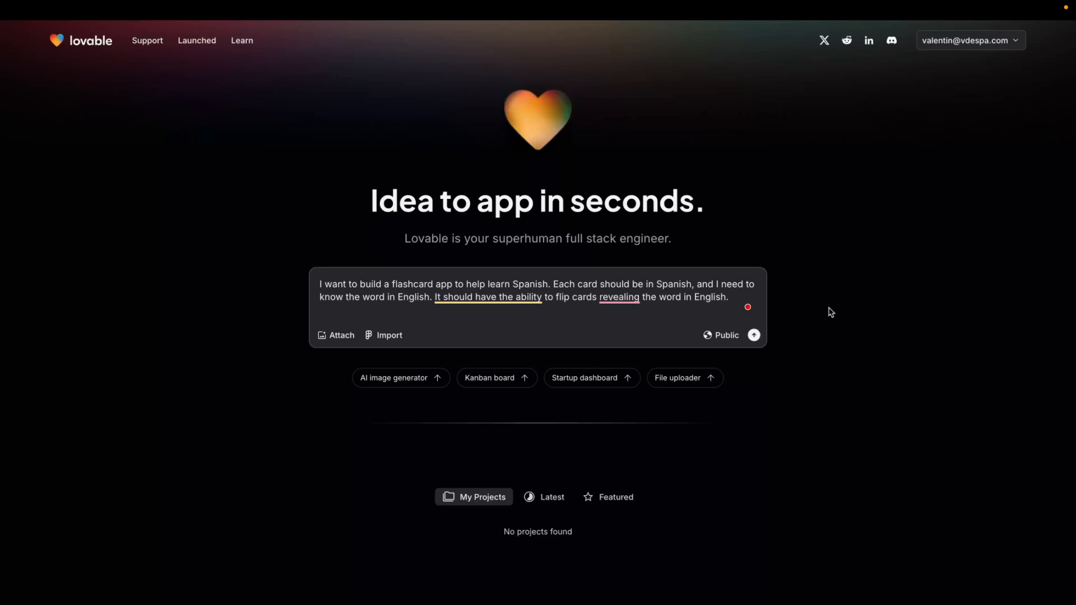
Step: Submit the Spanish Word Flip flashcard prompt and open the project's Supabase integration settings
{"action": "left_click", "coordinate": [753, 335]}
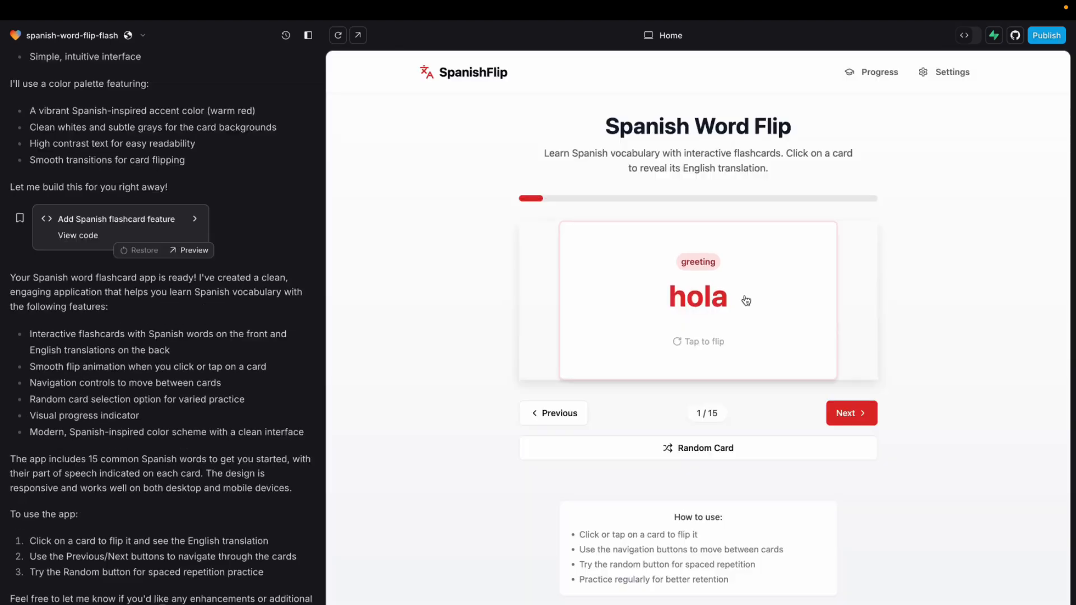
{"action": "left_click", "coordinate": [697, 300]}
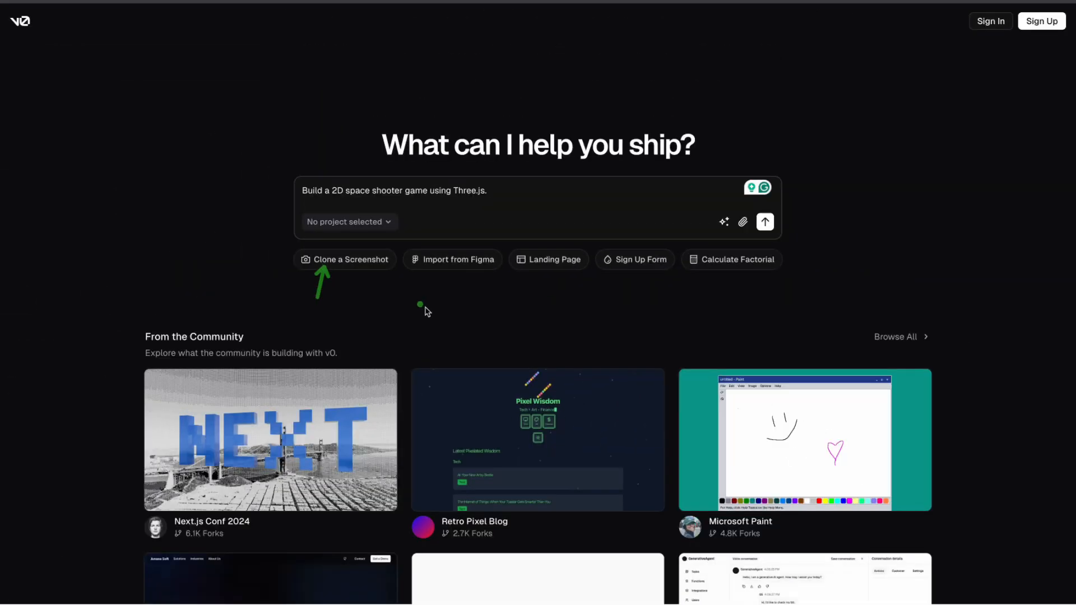
{"action": "mouse_move", "coordinate": [594, 274]}
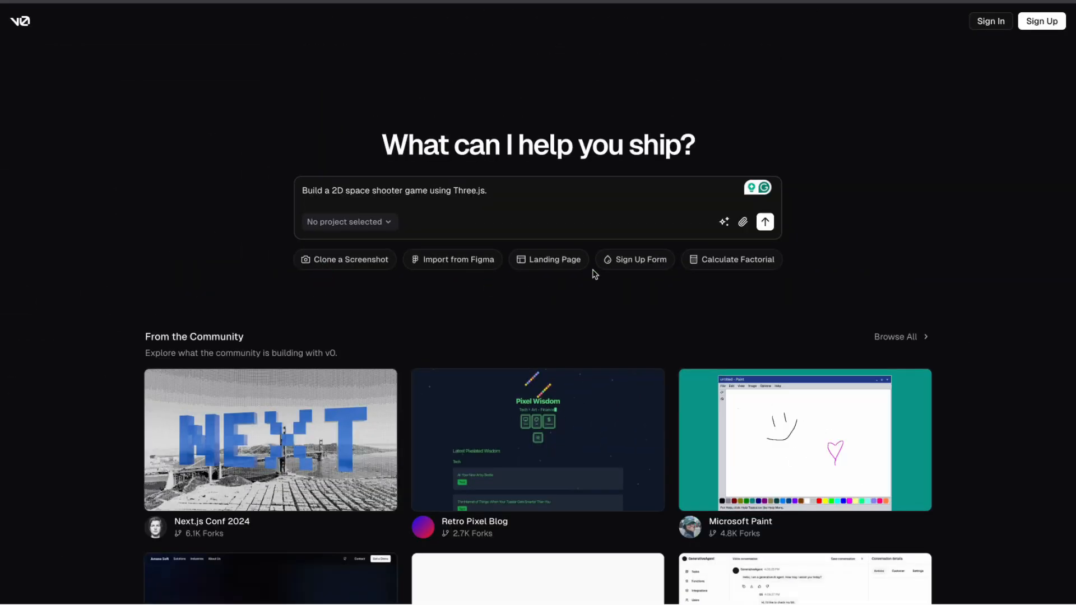
{"action": "left_click", "coordinate": [764, 221]}
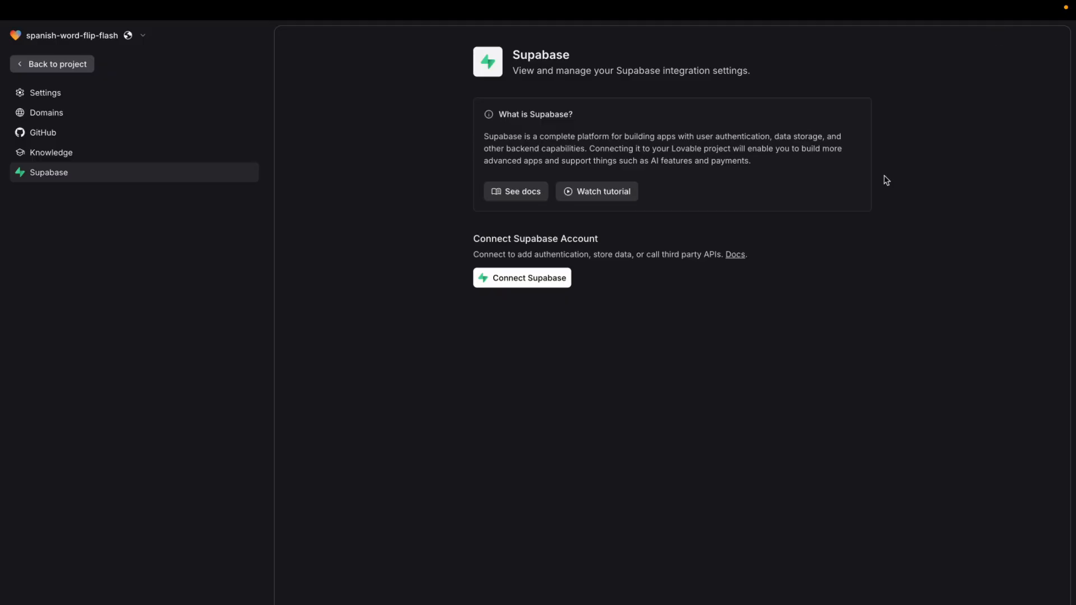
{"action": "mouse_move", "coordinate": [157, 135]}
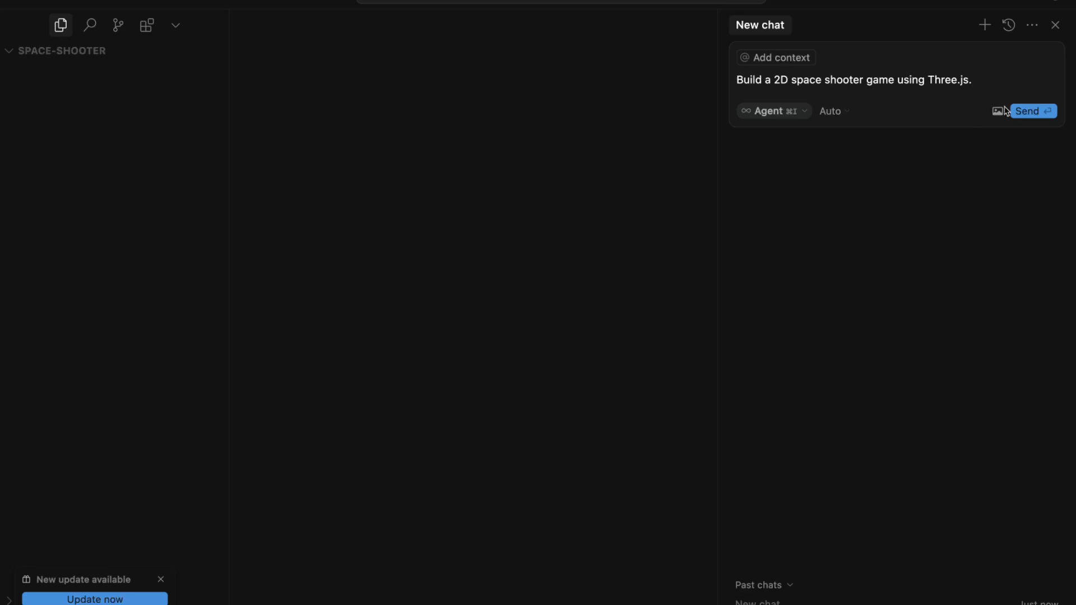
Step: Send the 2D space shooter request and open the chat mode list to pick Agent
{"action": "left_click", "coordinate": [1031, 110]}
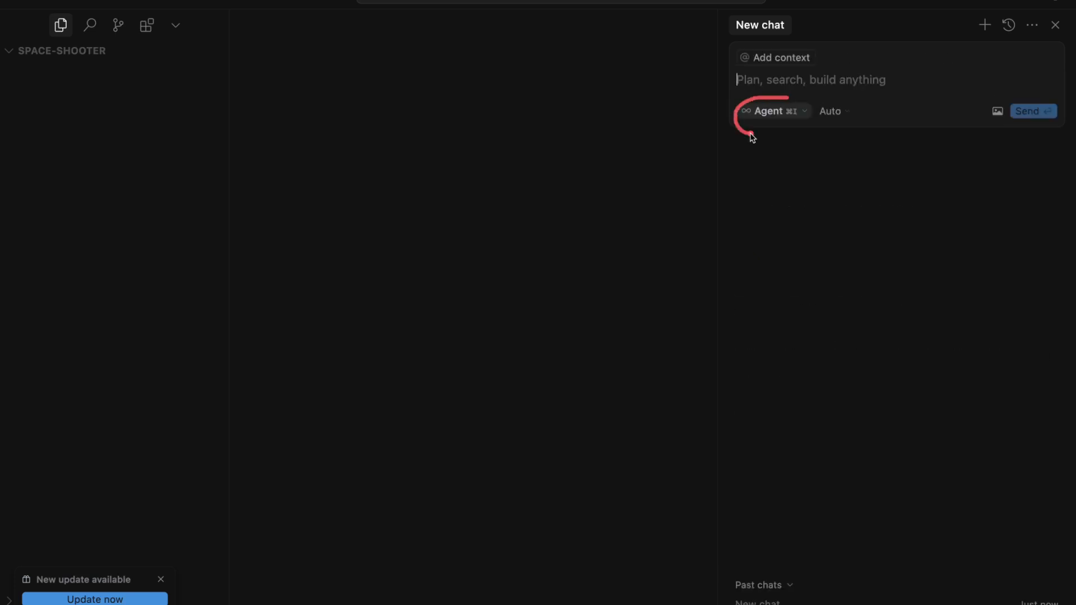
{"action": "left_click", "coordinate": [774, 110]}
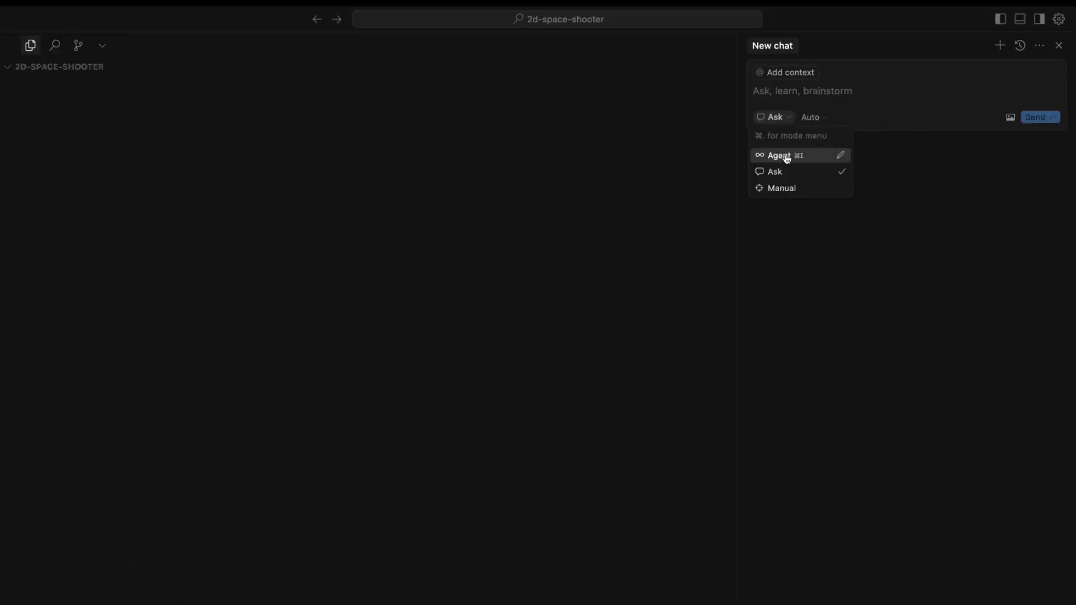